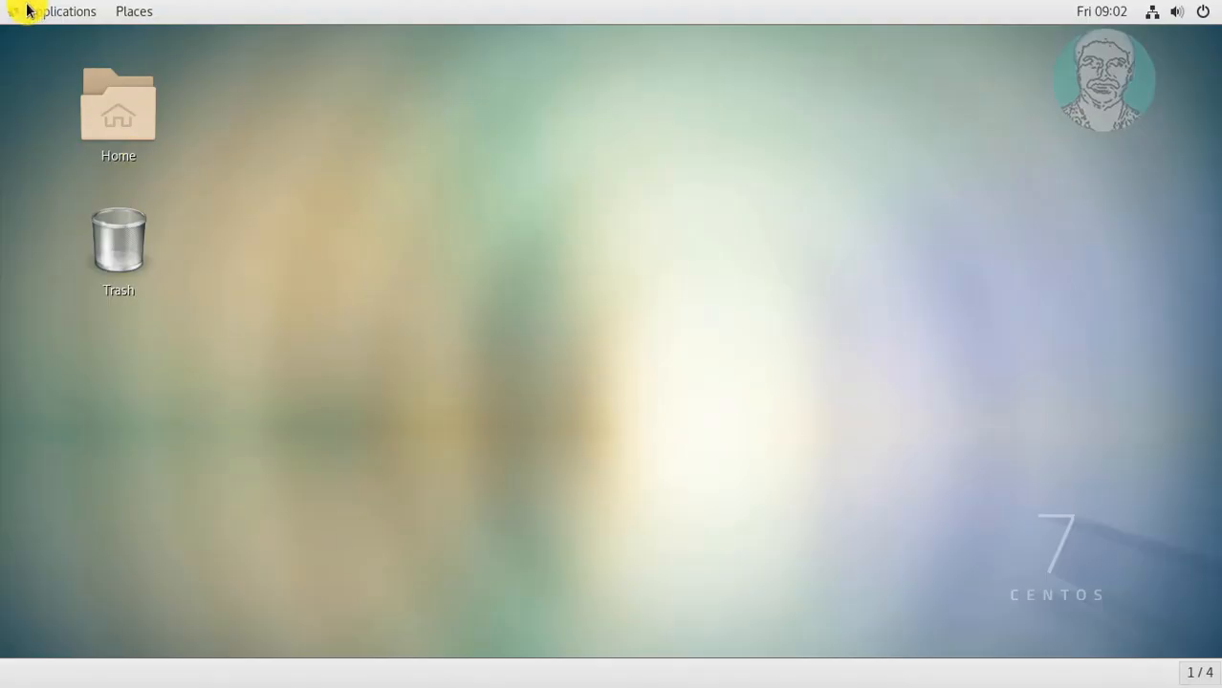
- Launch GNOME Terminal from Applications > System Tools
click(62, 12)
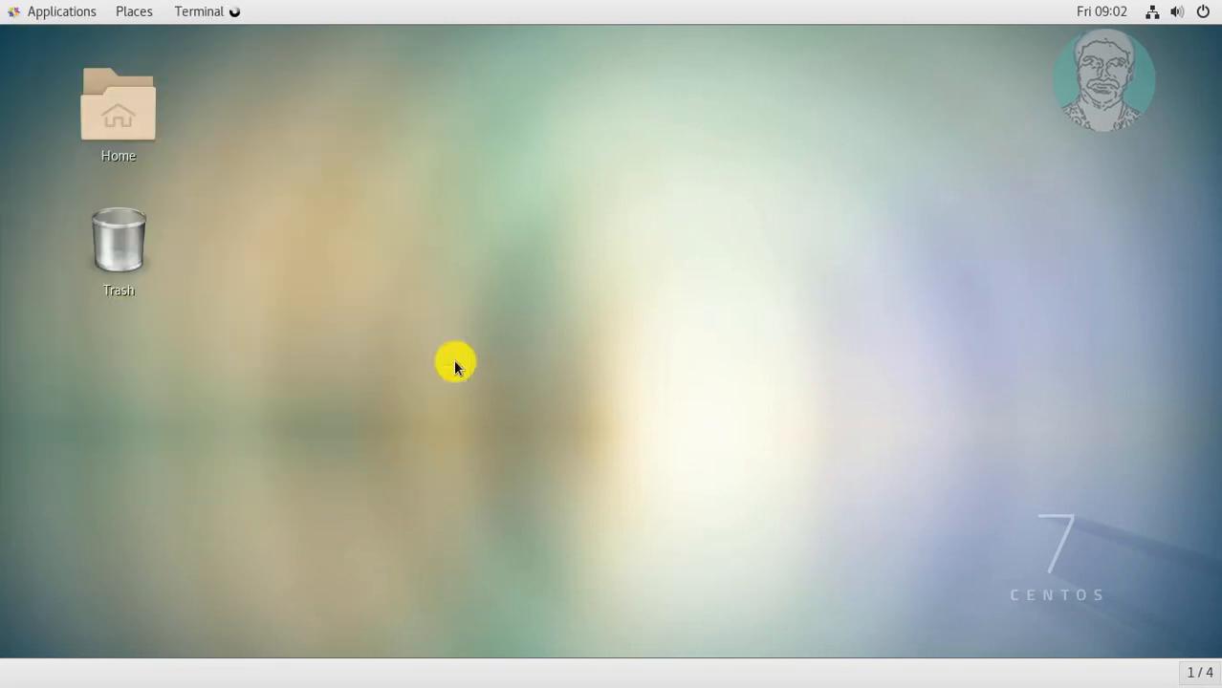
click(199, 10)
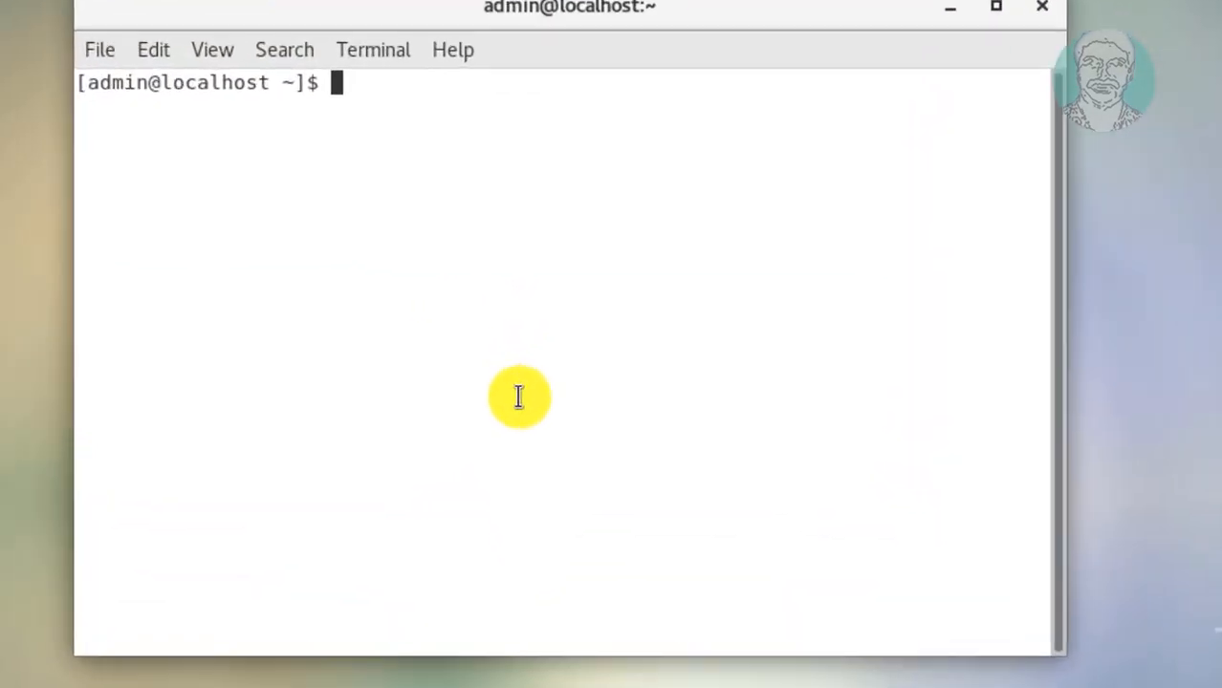
- Run php --version, confirming PHP 5.4.16 is installed
text(php)
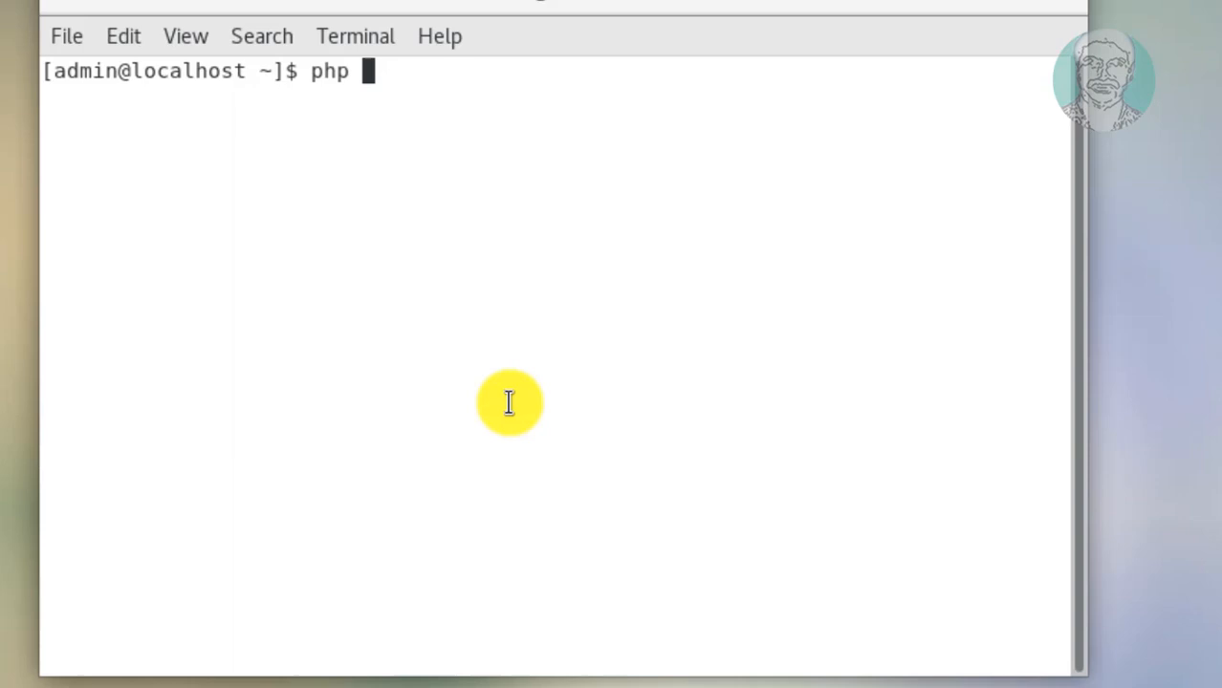
text(--version)
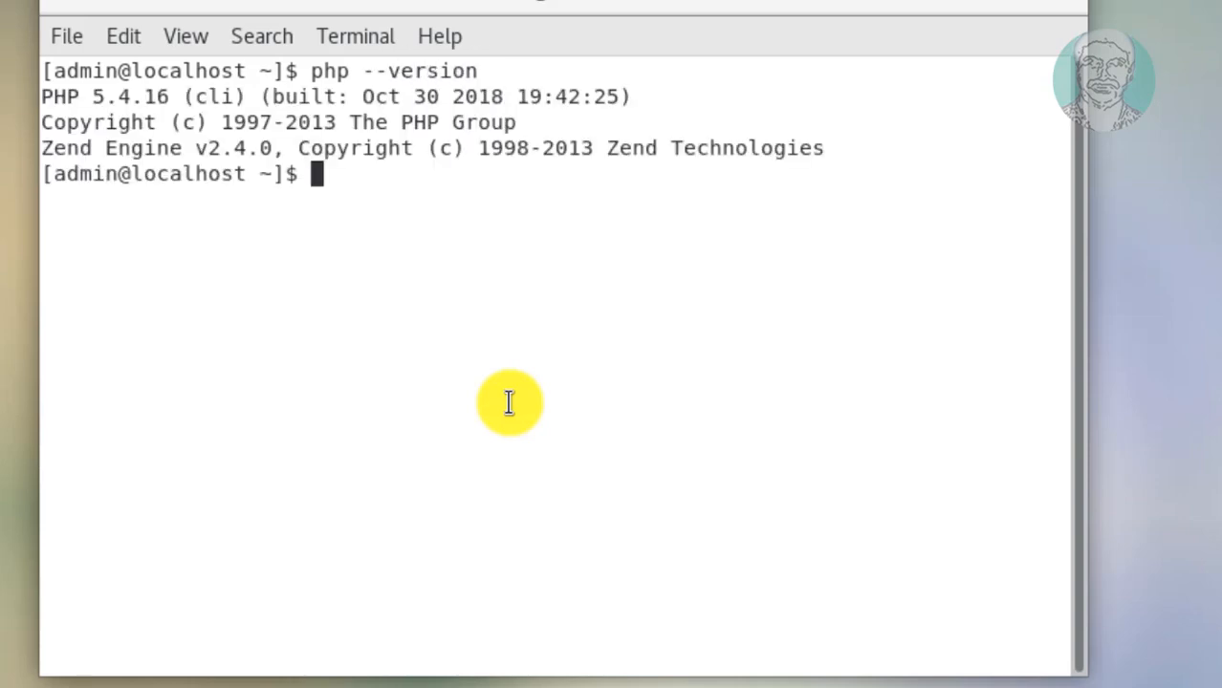
mouse_move(375, 206)
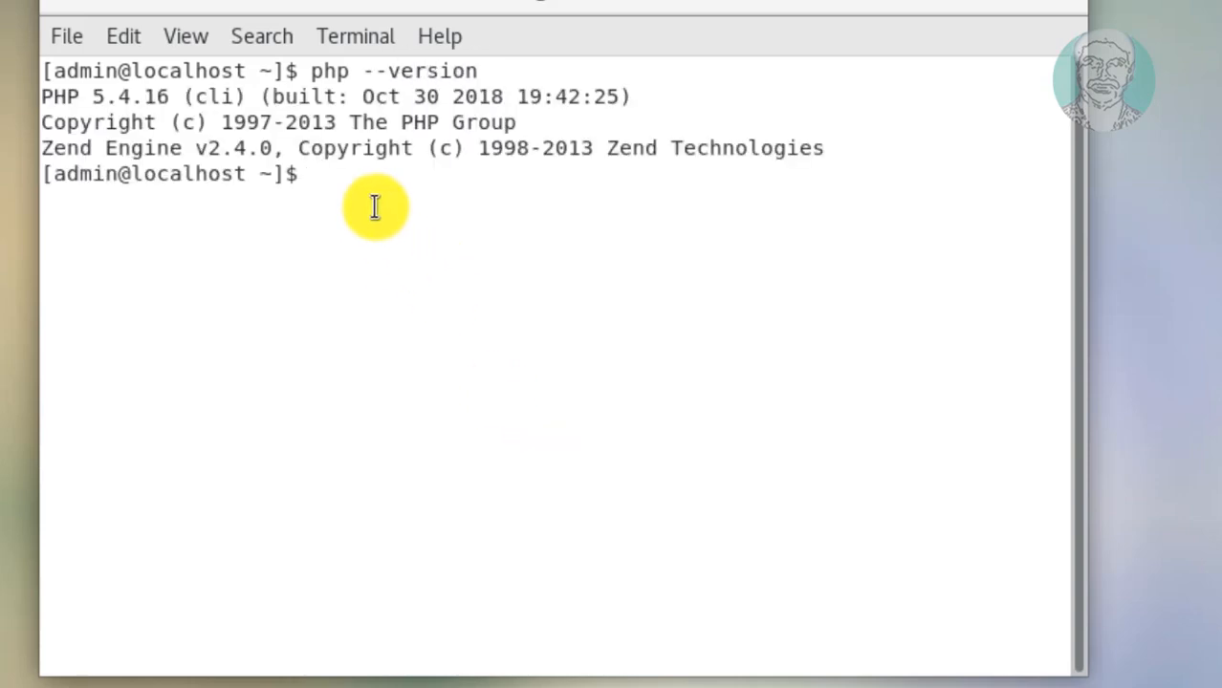
text(su)
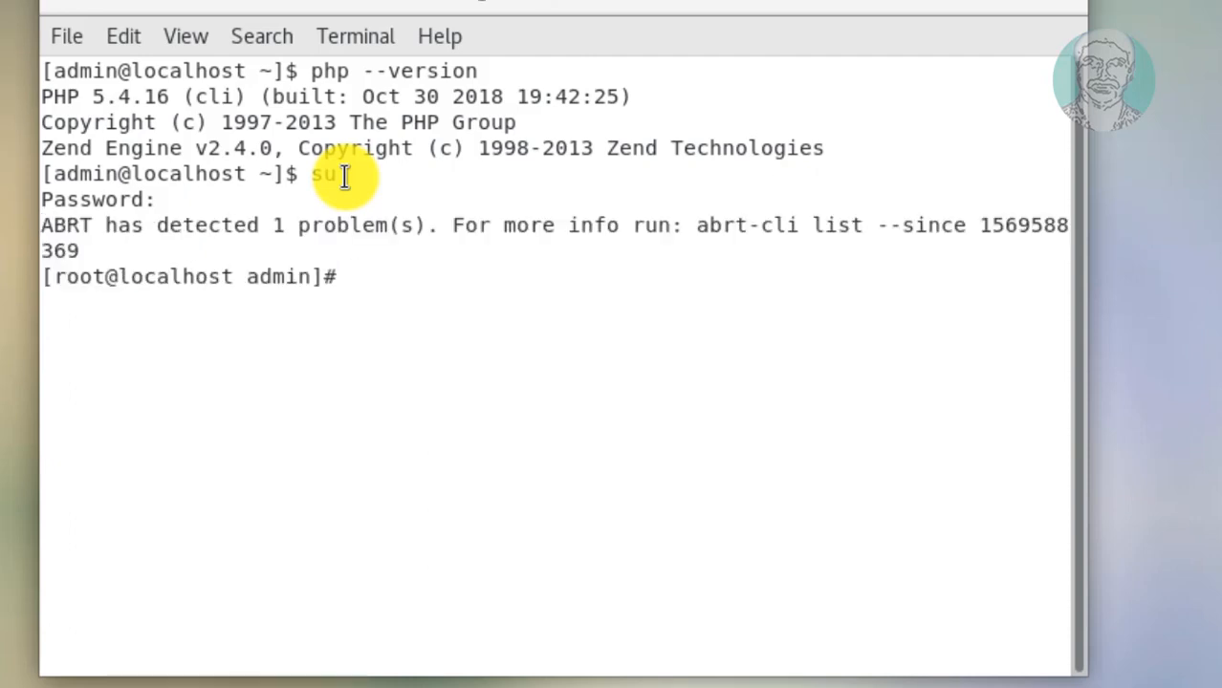
- Become root via su and list PHP packages: pdo, mysql, common, cli
right_click(354, 276)
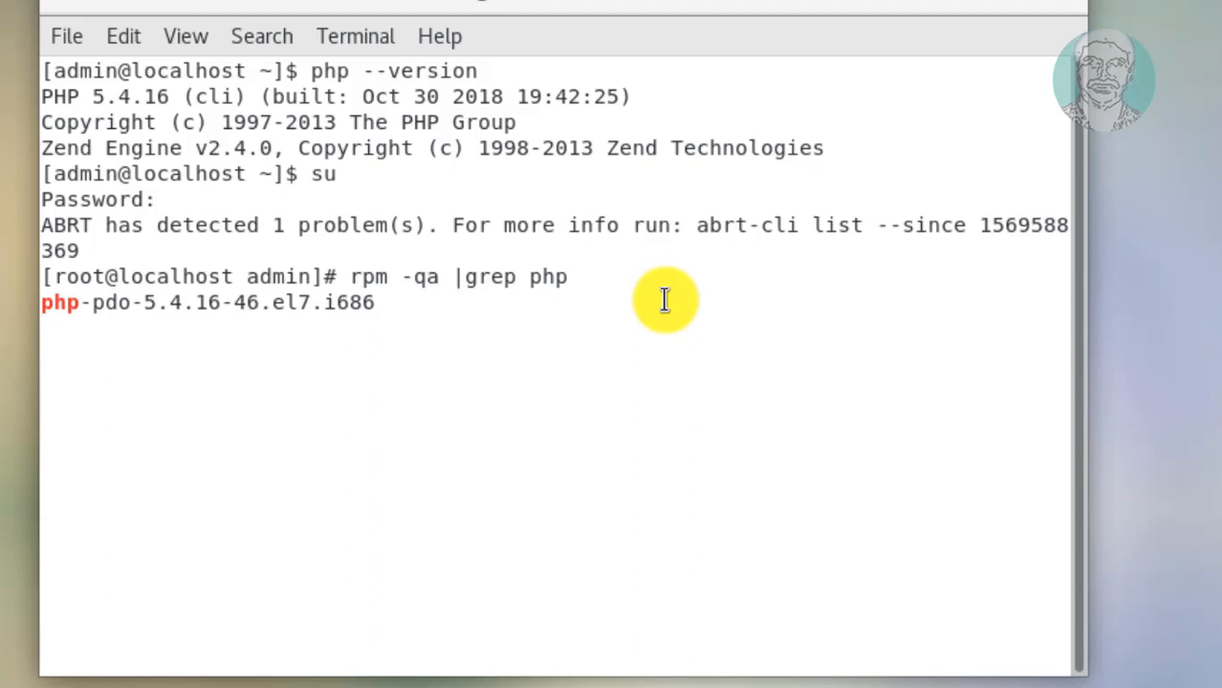
key(Return)
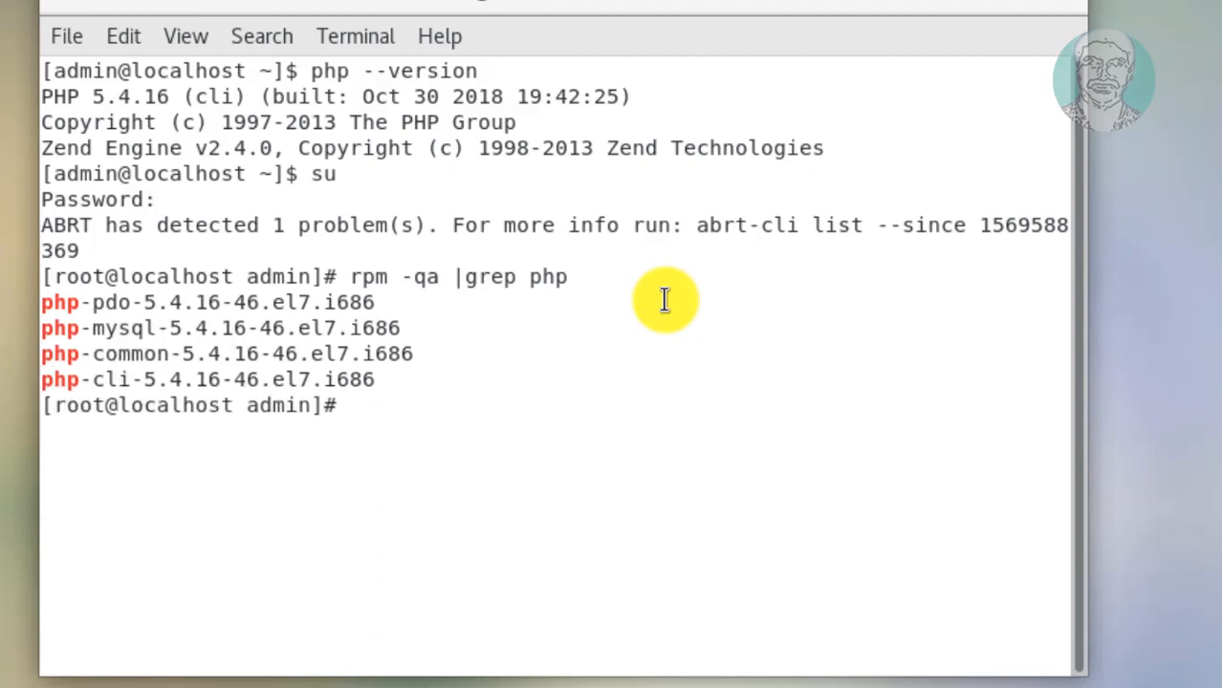
mouse_move(53, 287)
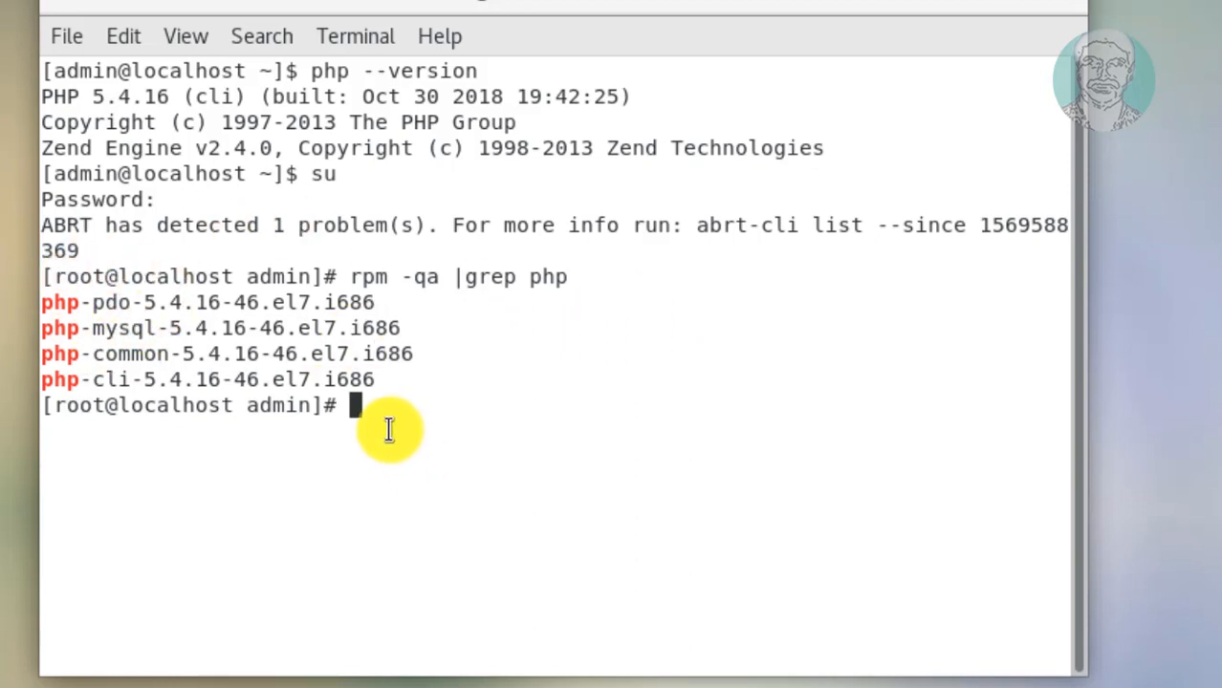
- Enter rpm -e php-mysql-5.4.16-46.el7.i686 to remove php-mysql
text(rpm -e)
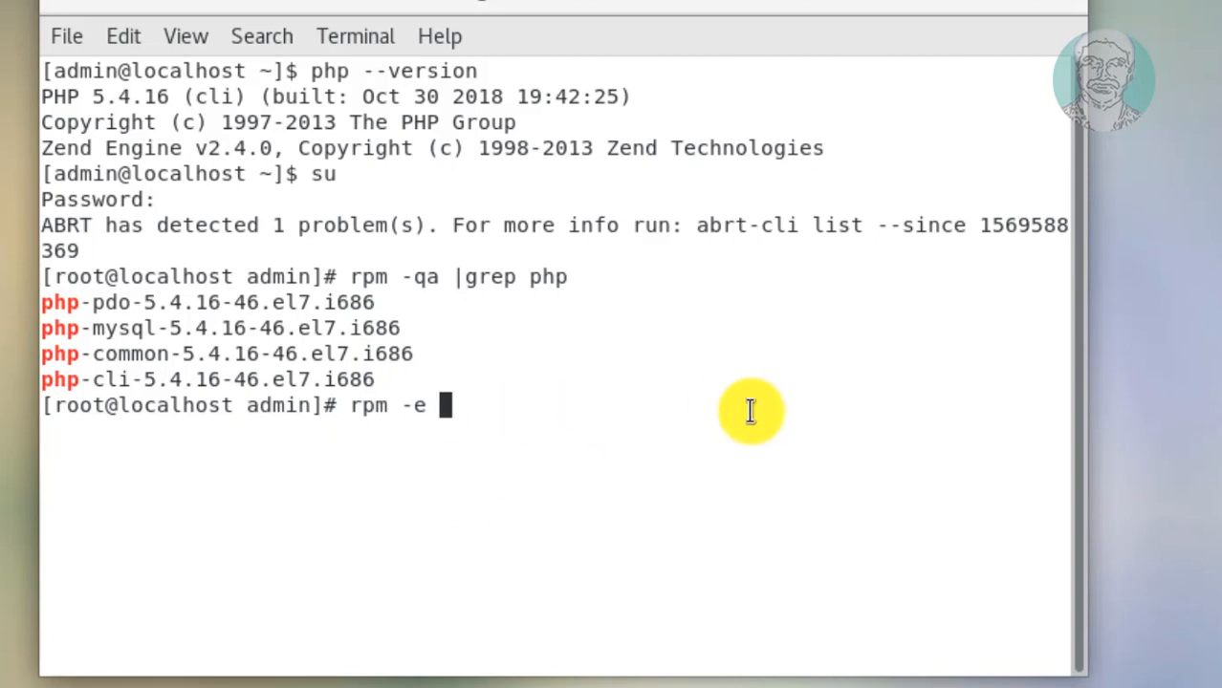
text(ph)
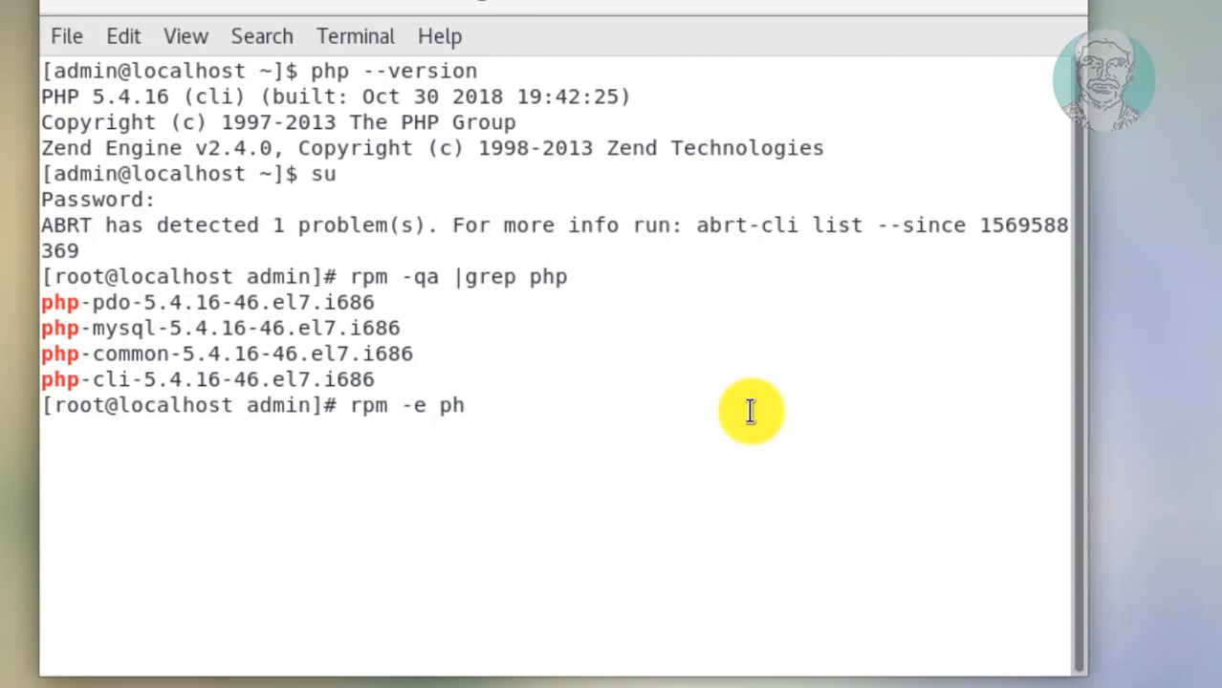
text(p)
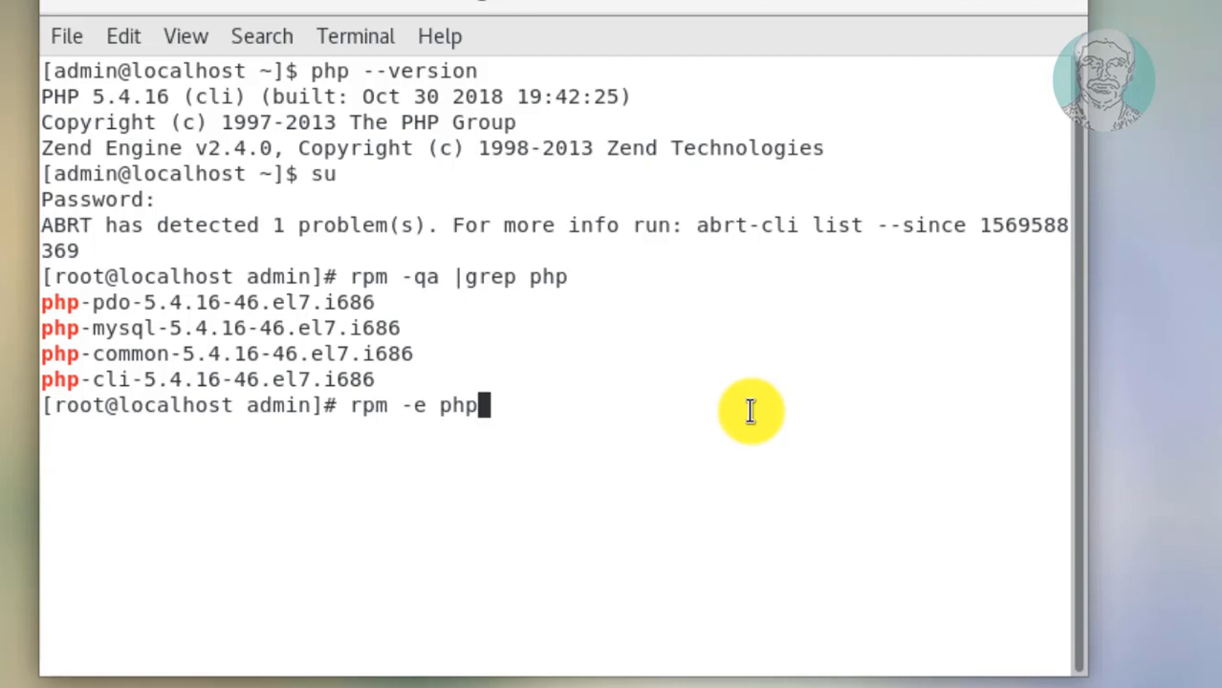
text(-my)
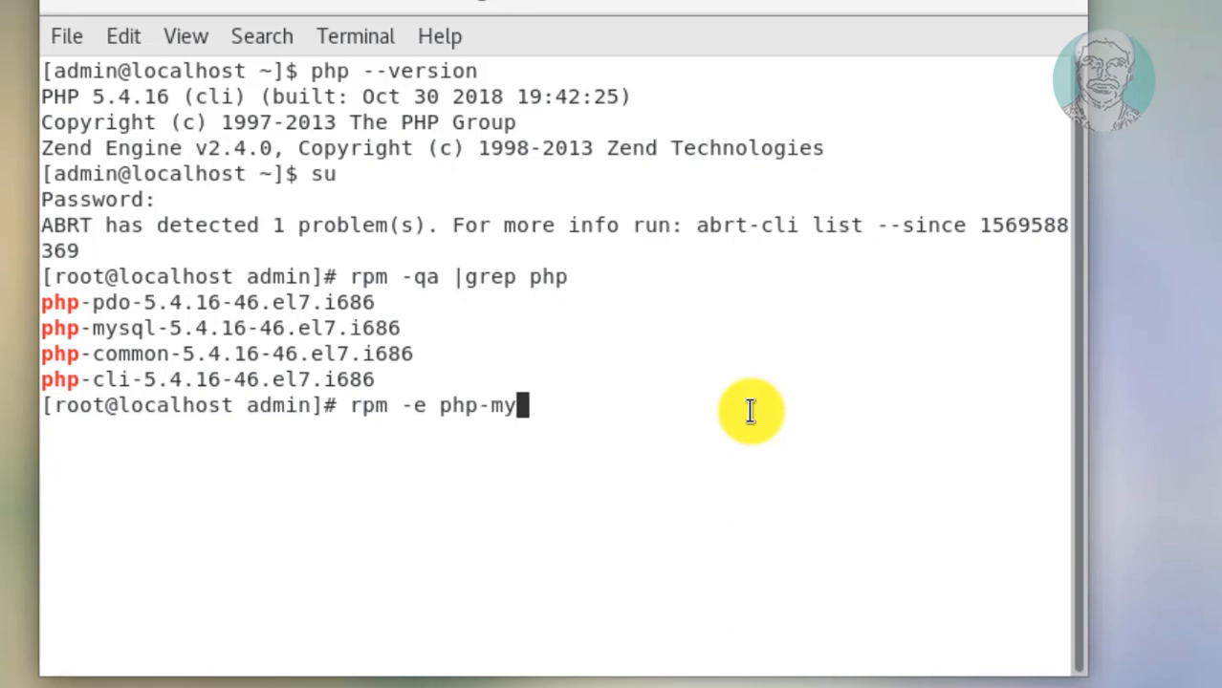
text(sql)
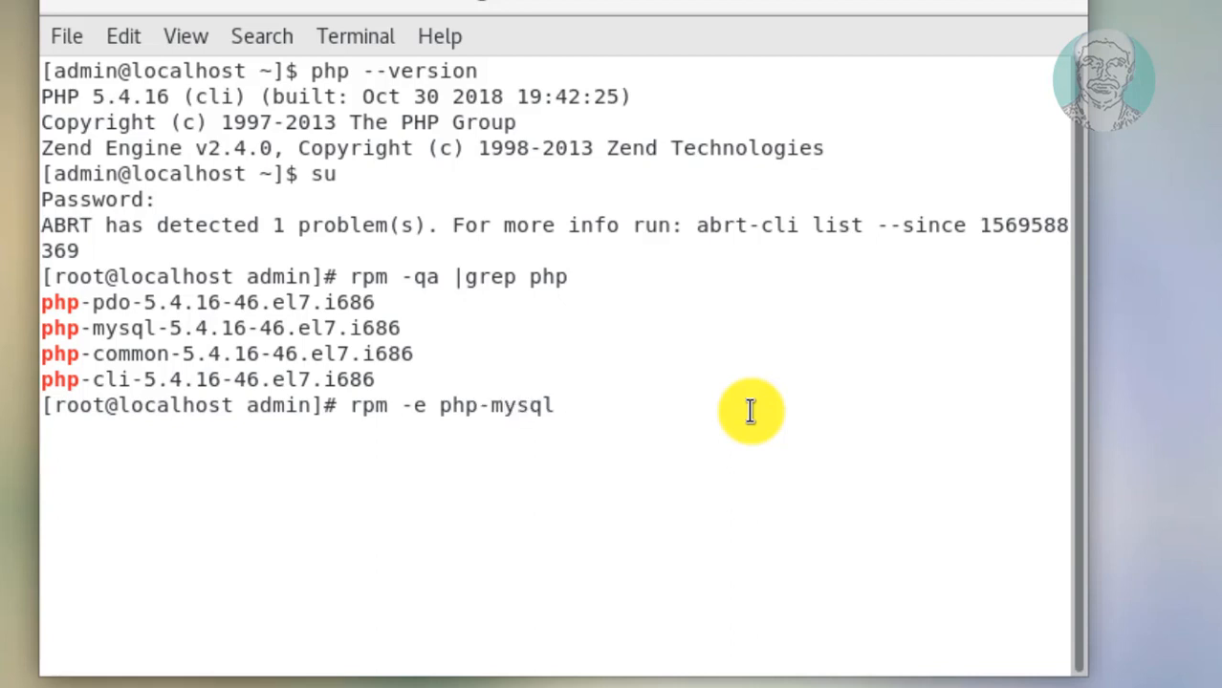
text(-)
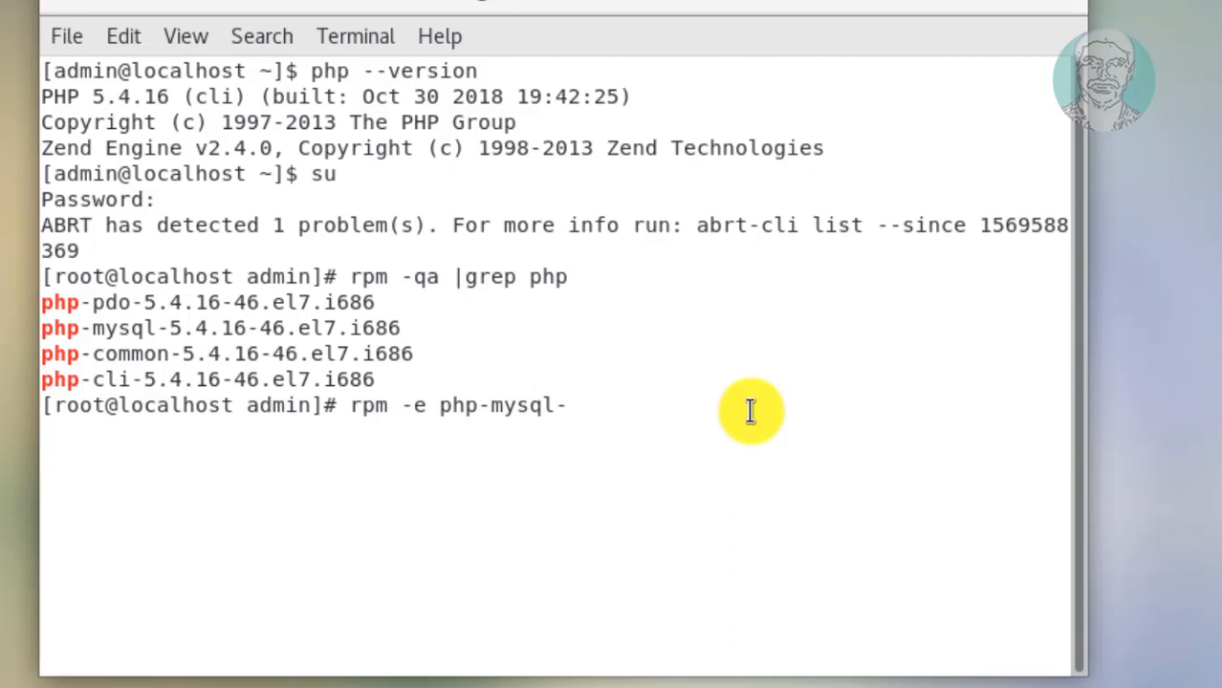
text(5.4)
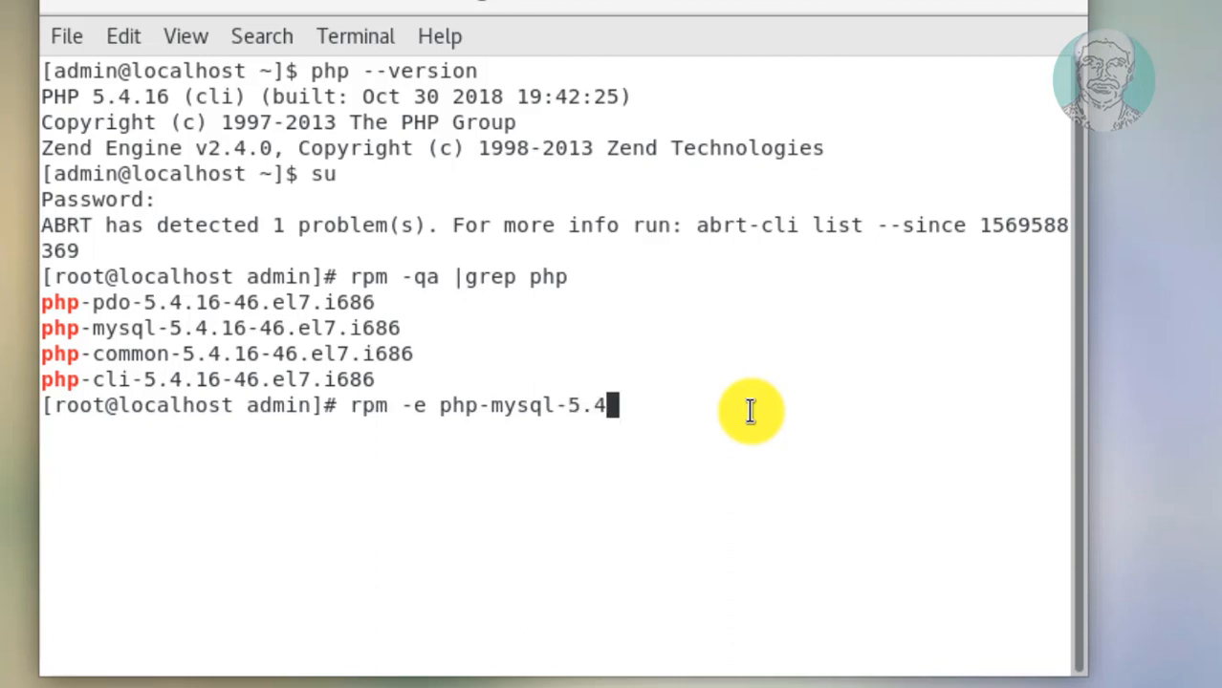
text(.1)
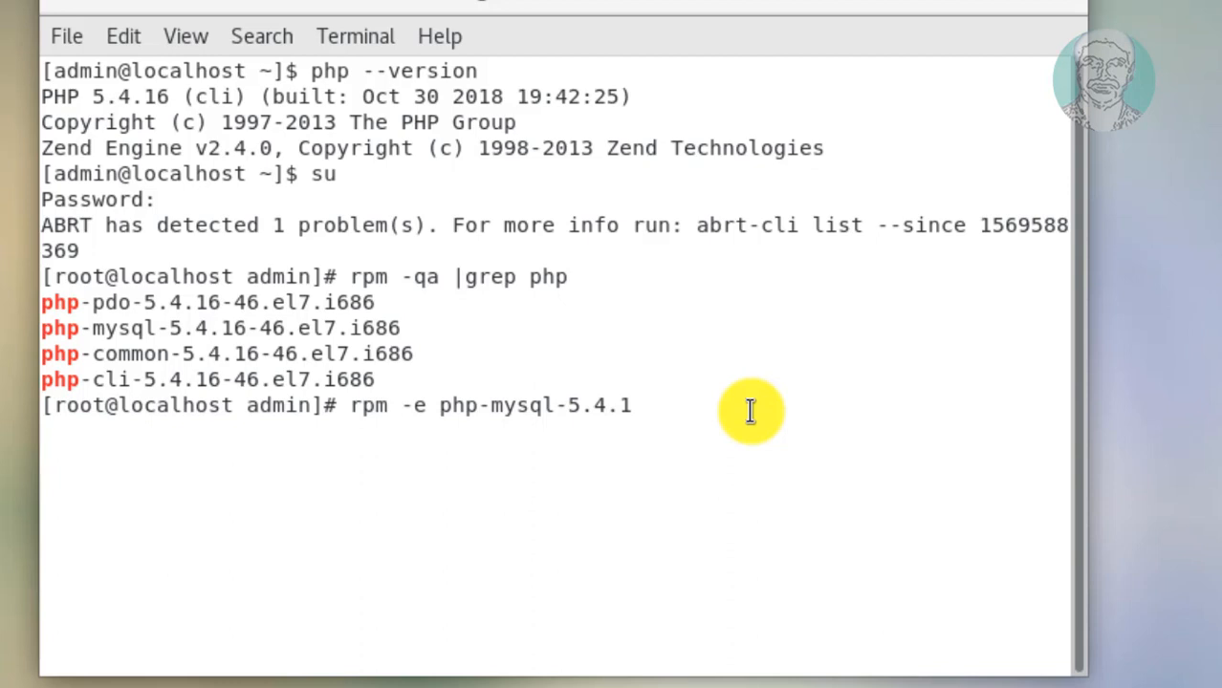
text(6)
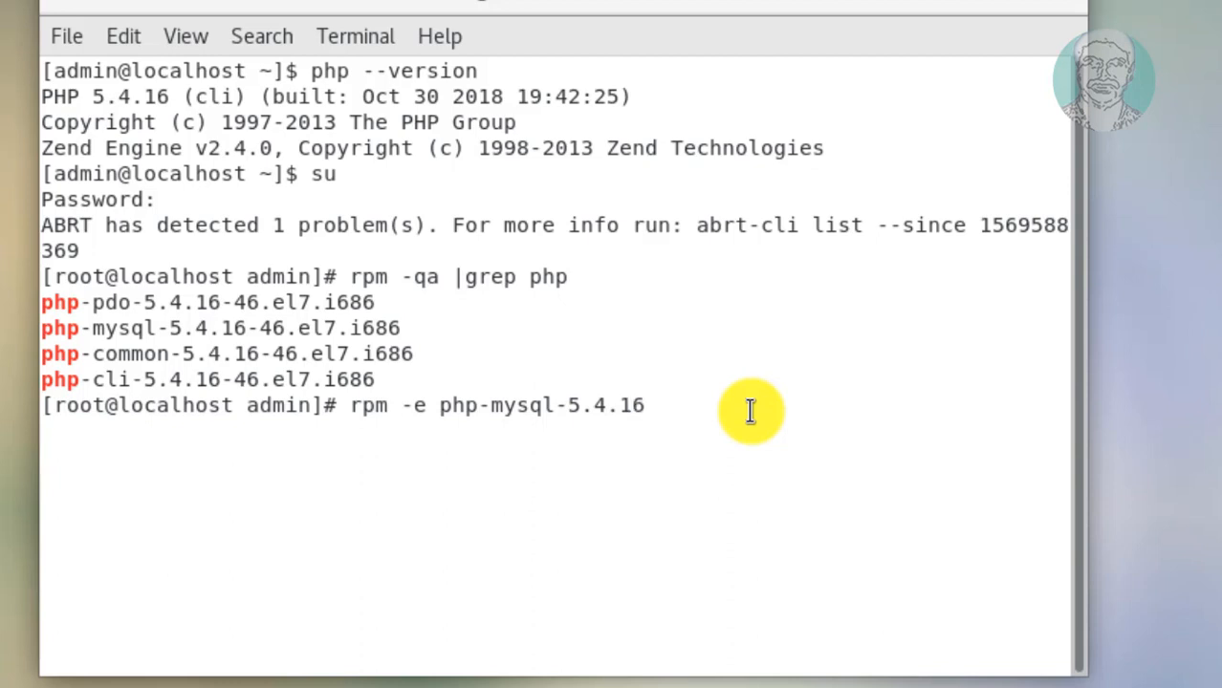
text(-46.el)
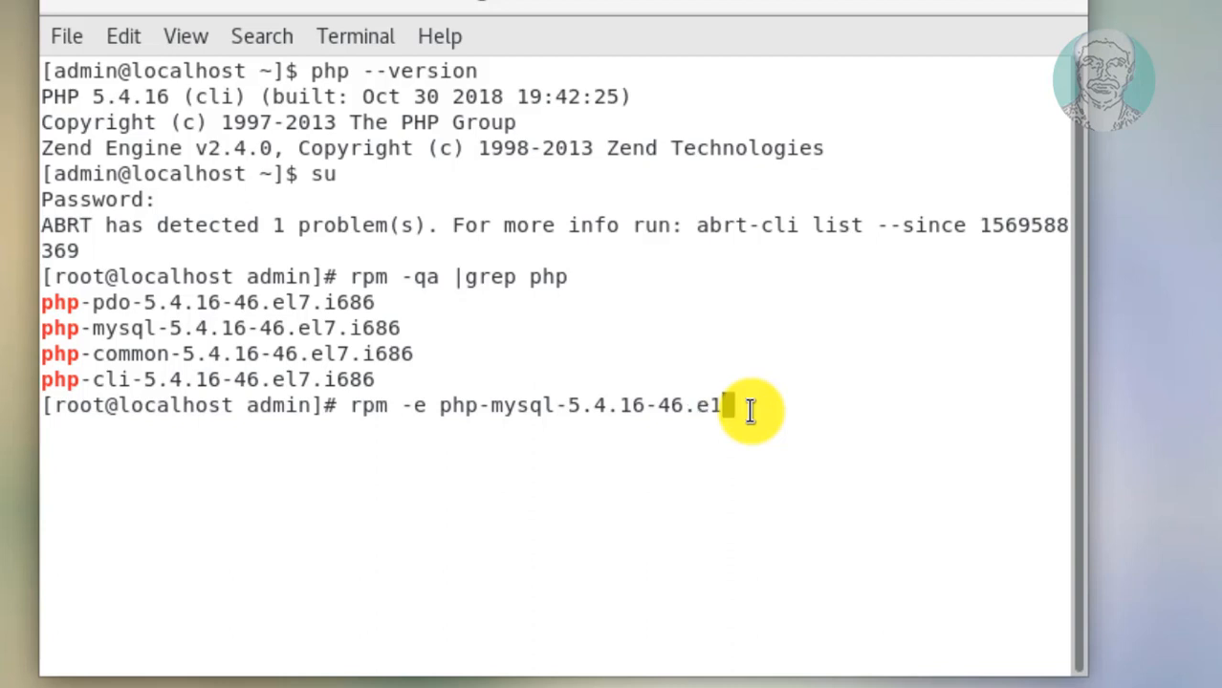
text(1)
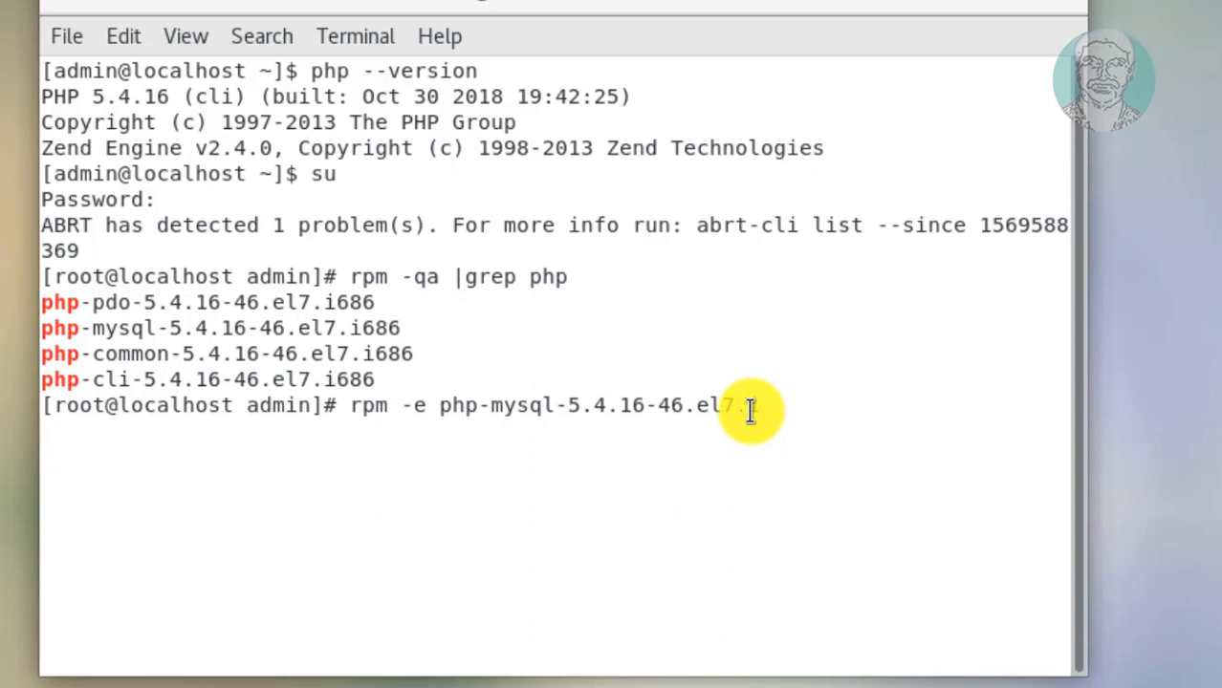
text(686)
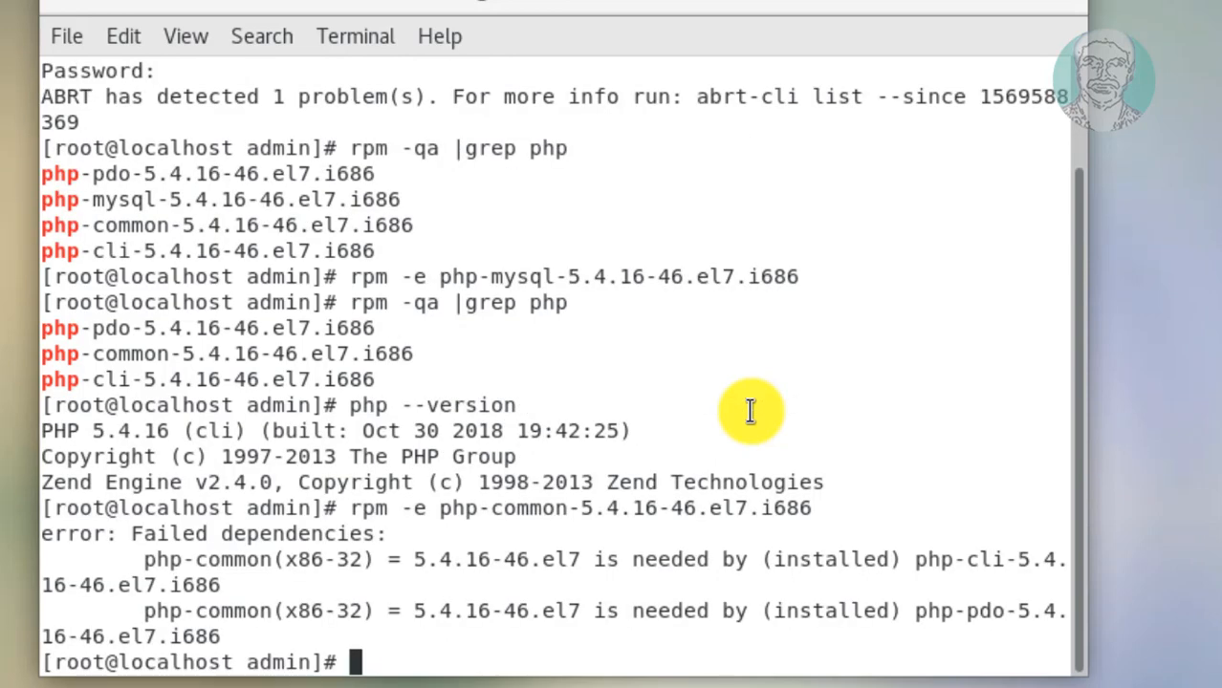
- Remove php-pdo-5.4.16-46.el7.i686, then php-common-5.4.16-46.el7.i686, with rpm -e
text(rpm -e php-common-5.4.16-46.el7.i686)
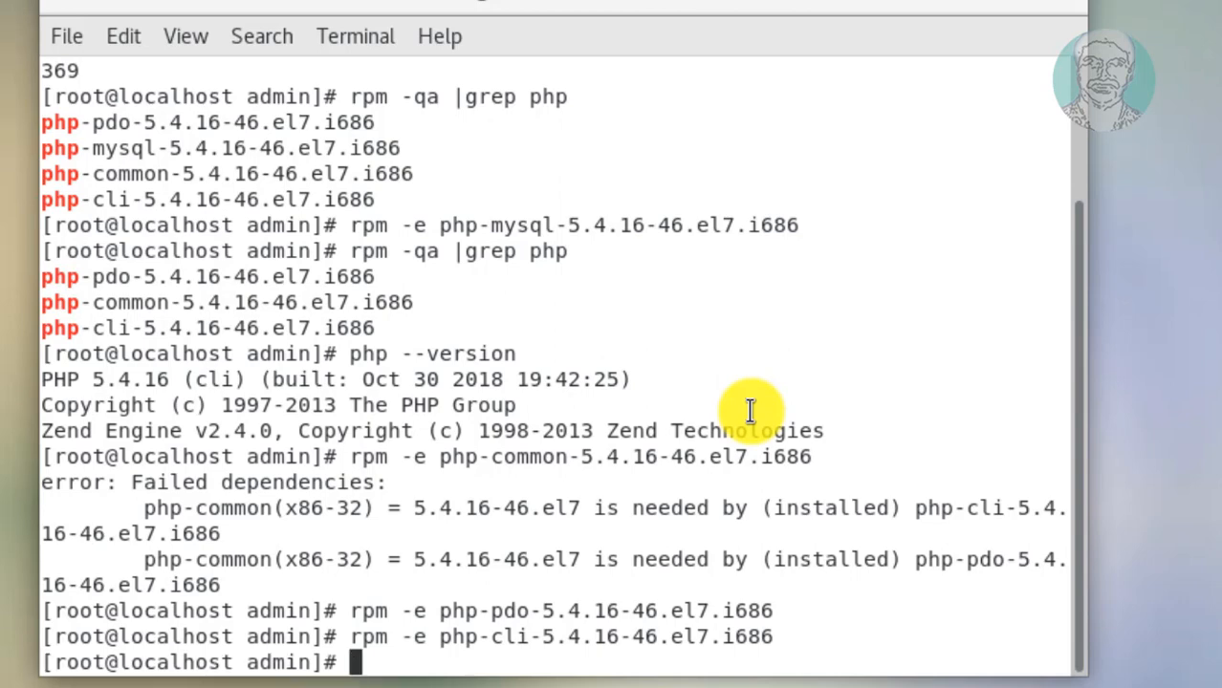
text(rpm -e php-pdo-5.4.16-46.el7.i686)
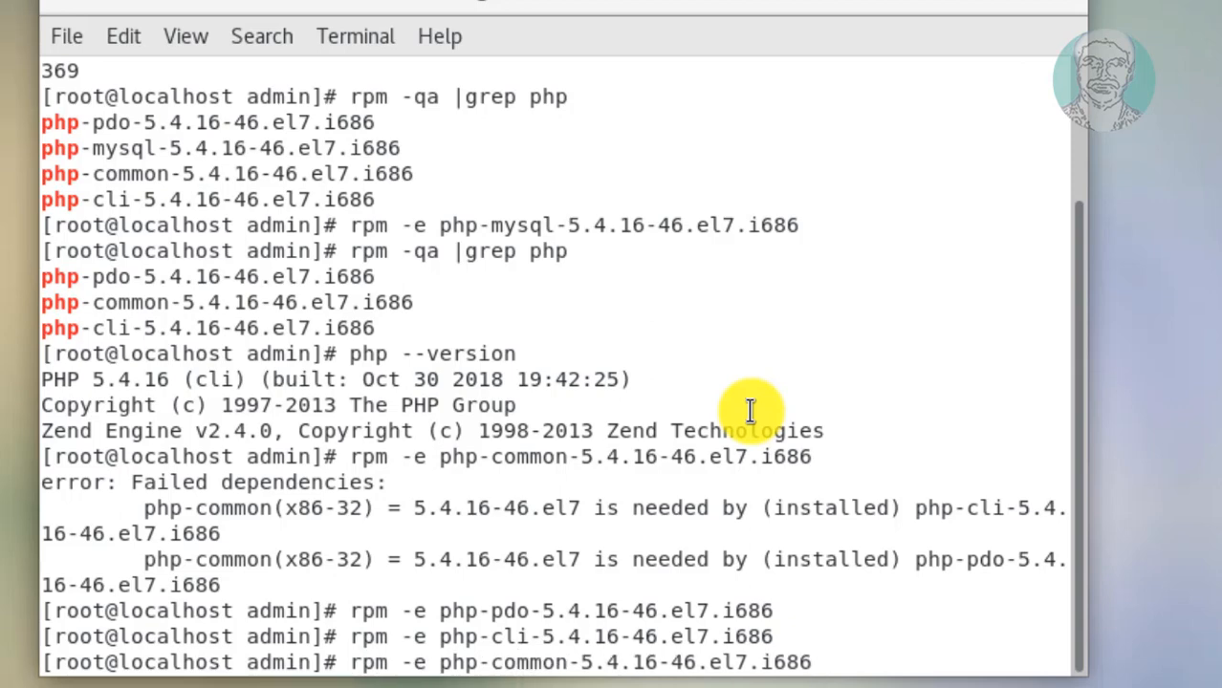
key(Return)
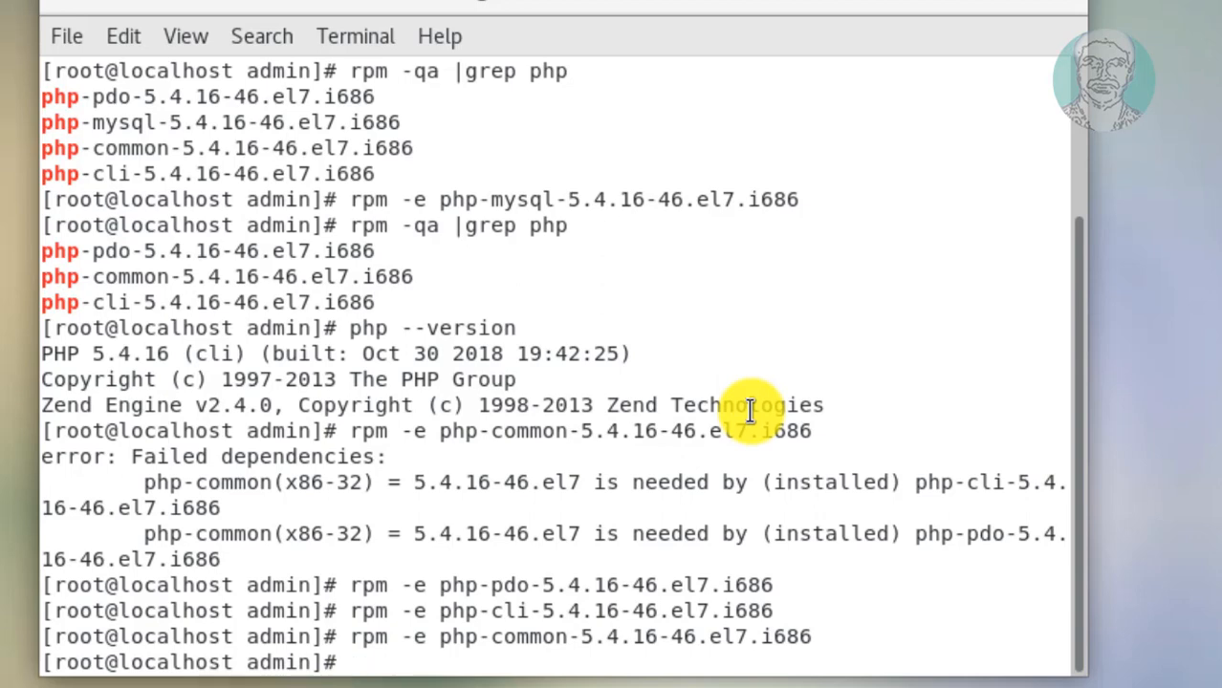
text(rpm -e php-common-5.4.16-46.el7.i686)
text(rpm -qa |grep php)
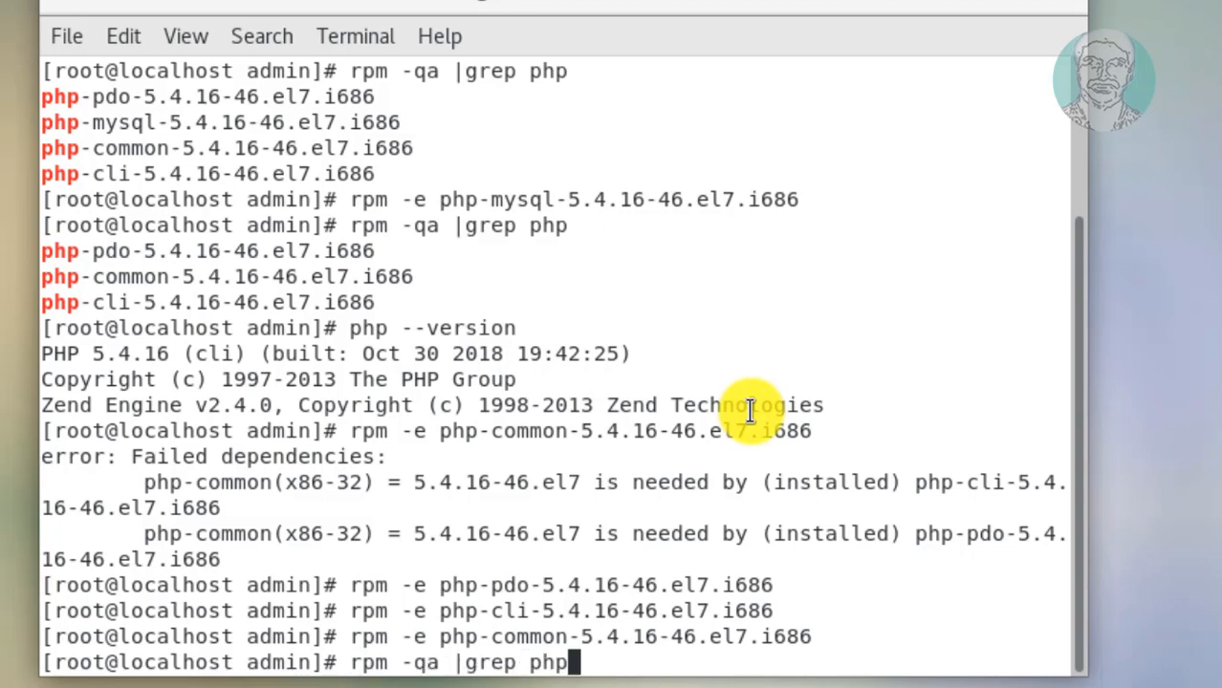
- Confirm rpm -qa | grep php returns nothing, then start a php --version check
key(Return)
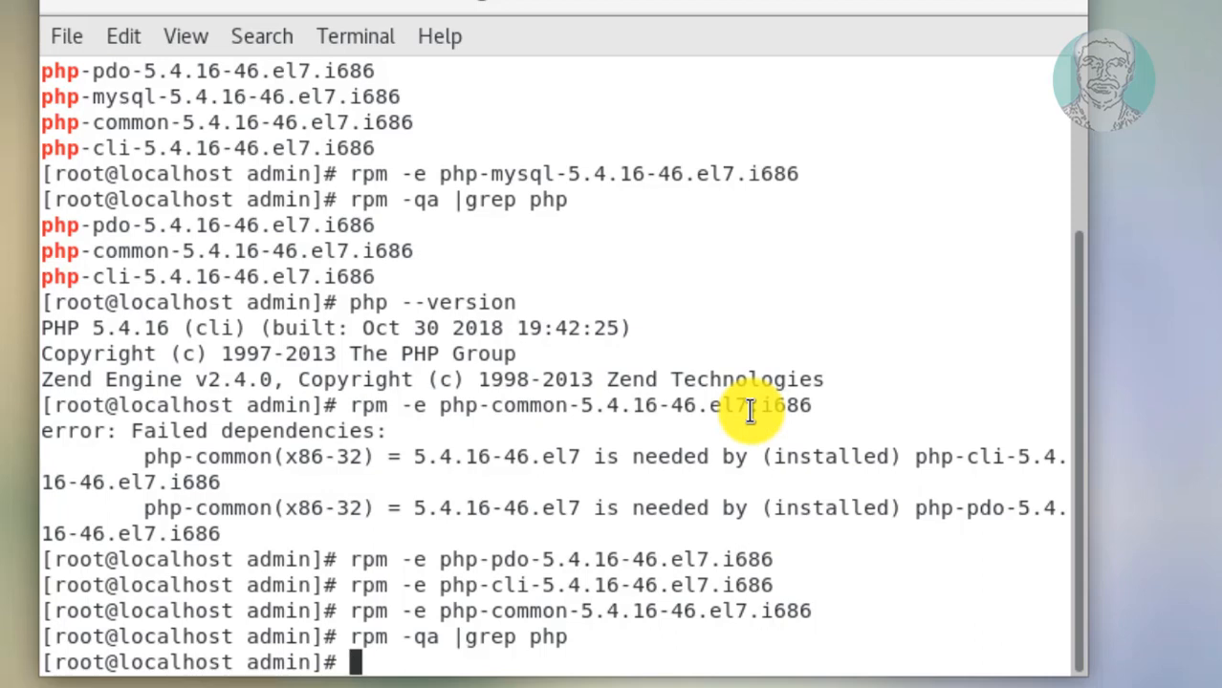
text(php)
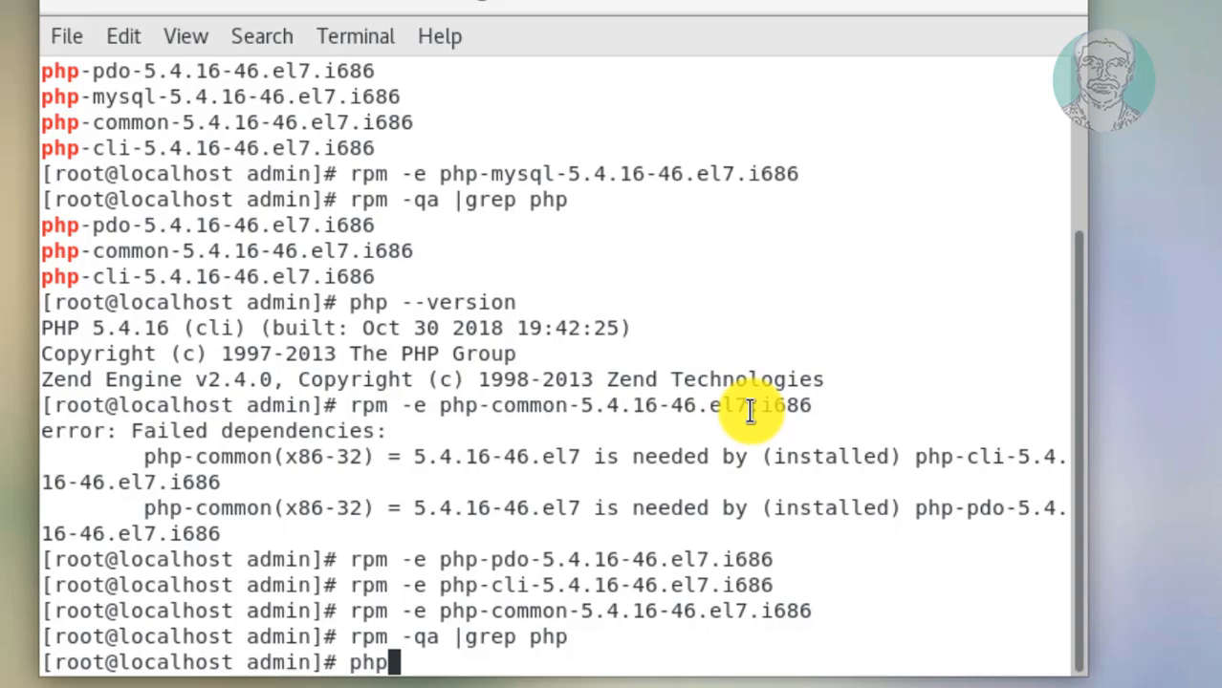
text(--versi)
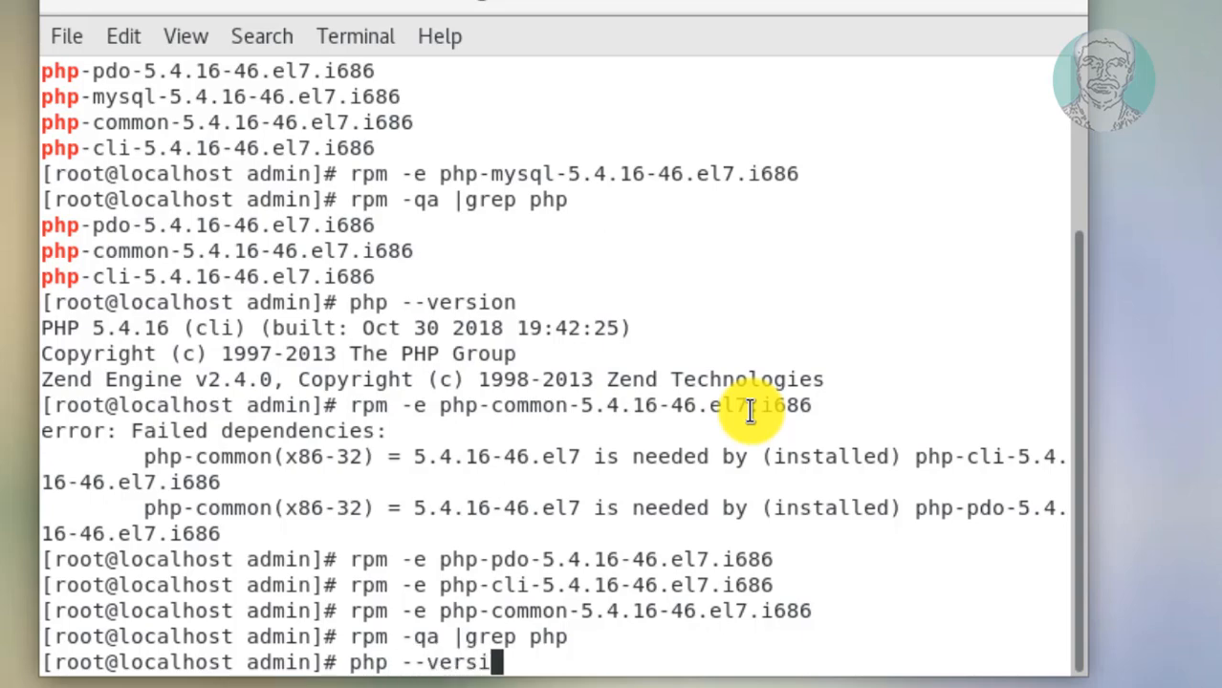